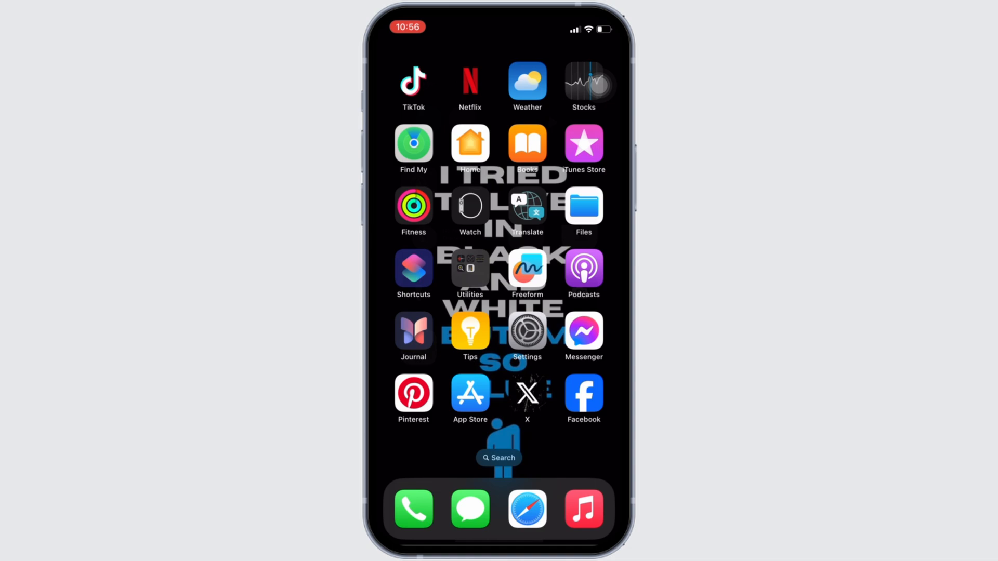
- Open Home Screen search and enter 'tes' to look for the Tesla app
{"action": "left_click", "coordinate": [470, 392]}
{"action": "type", "text": "tes"}
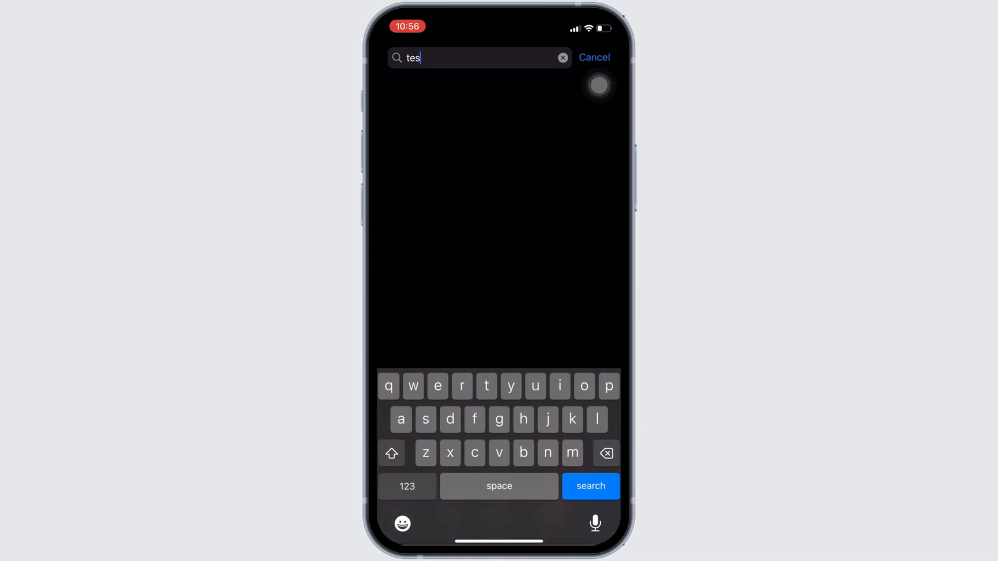
- Open the Tesla result's App Store page and confirm no update is pending
{"action": "left_click", "coordinate": [589, 485]}
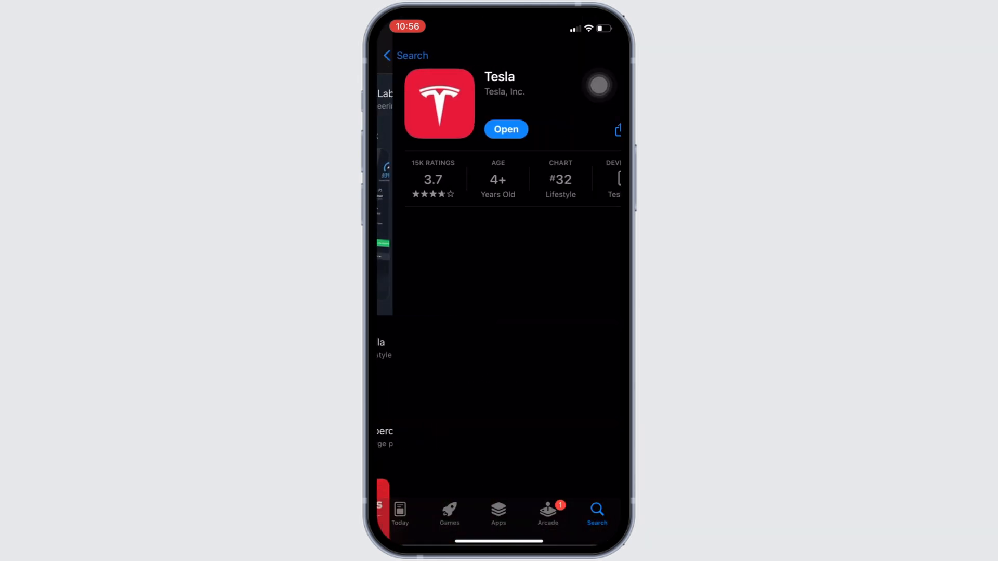
{"action": "scroll", "scroll_direction": "up", "scroll_amount": 3}
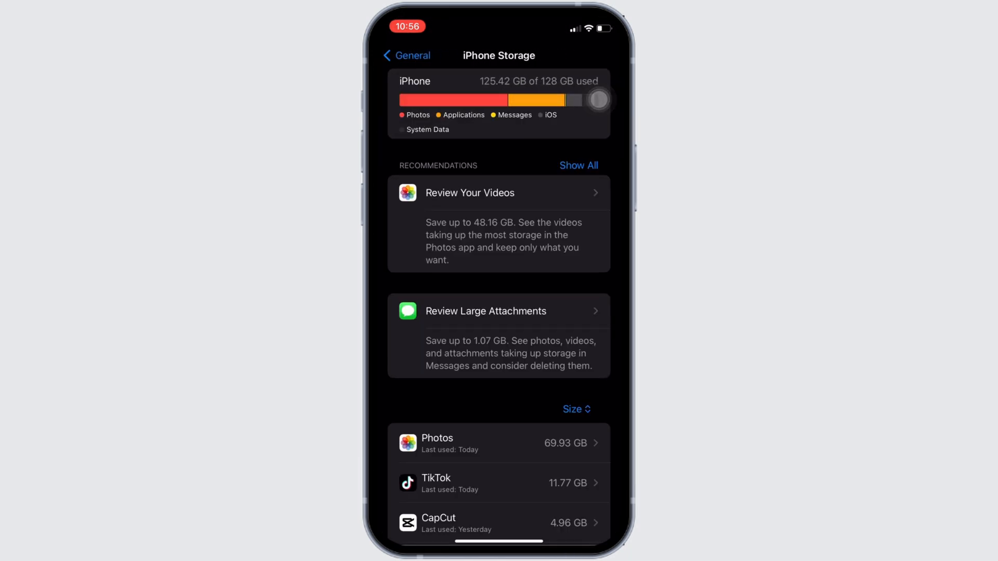
- Scroll the iPhone Storage list and select Tesla to view its 554 MB size
{"action": "scroll", "scroll_direction": "down", "scroll_amount": 3}
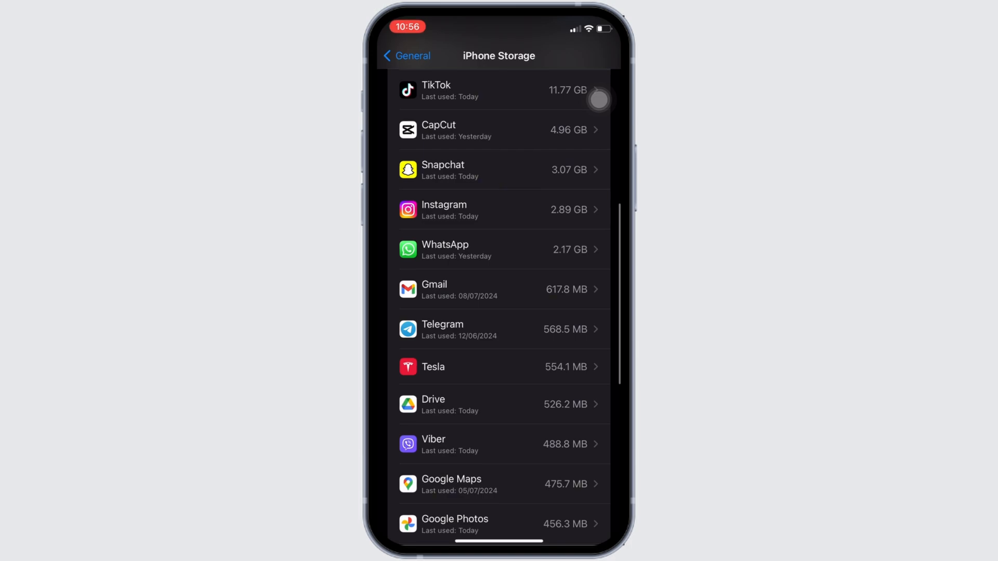
{"action": "left_click", "coordinate": [498, 366]}
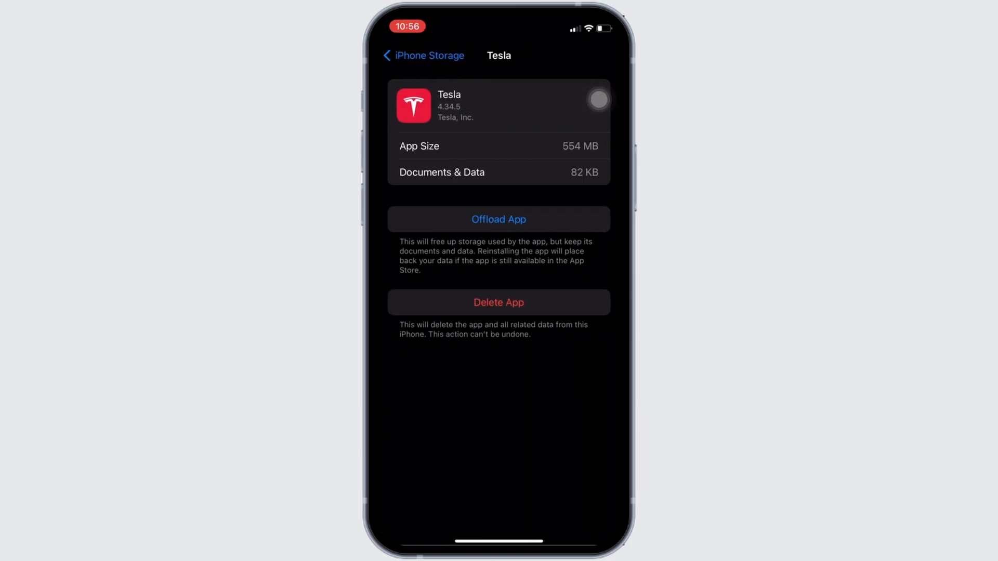